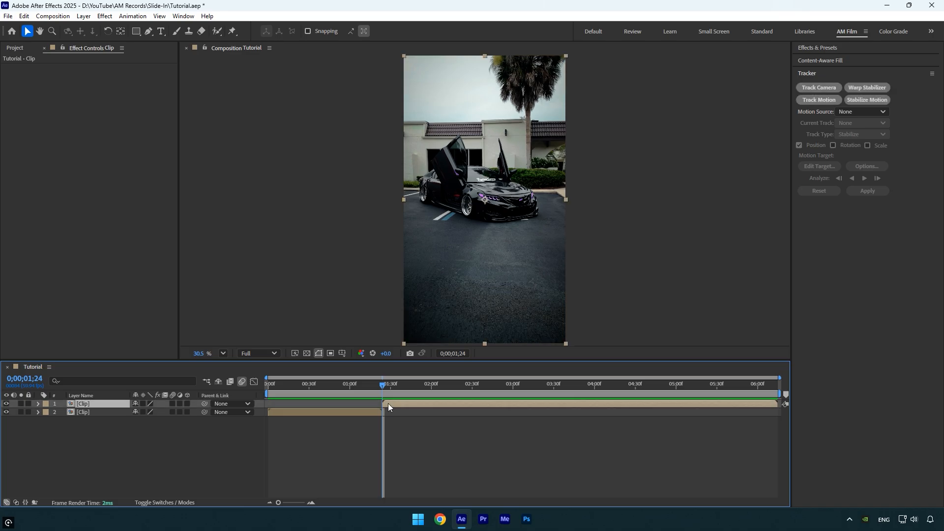
- Move the top clip to start at 0;24, duplicate it as 'Roto', and trim Roto at the playhead
left_click(355, 383)
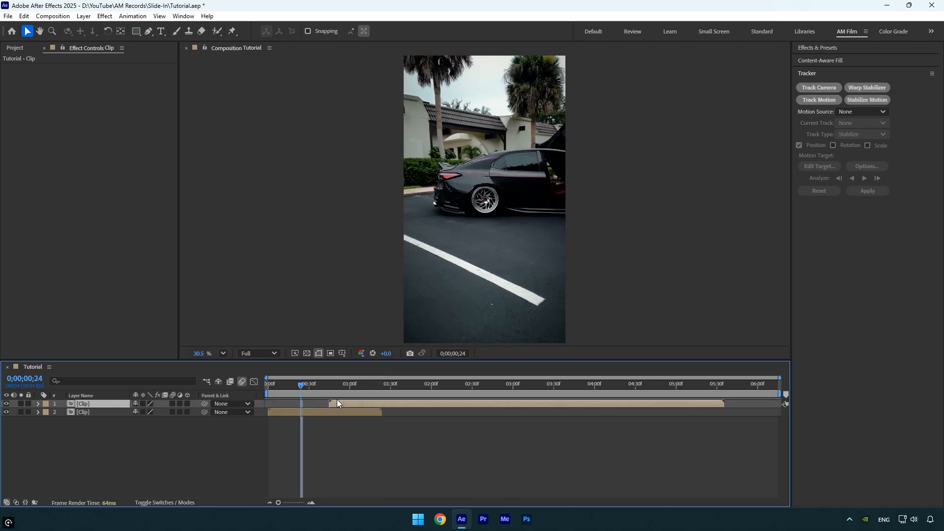
key("ctrl+d")
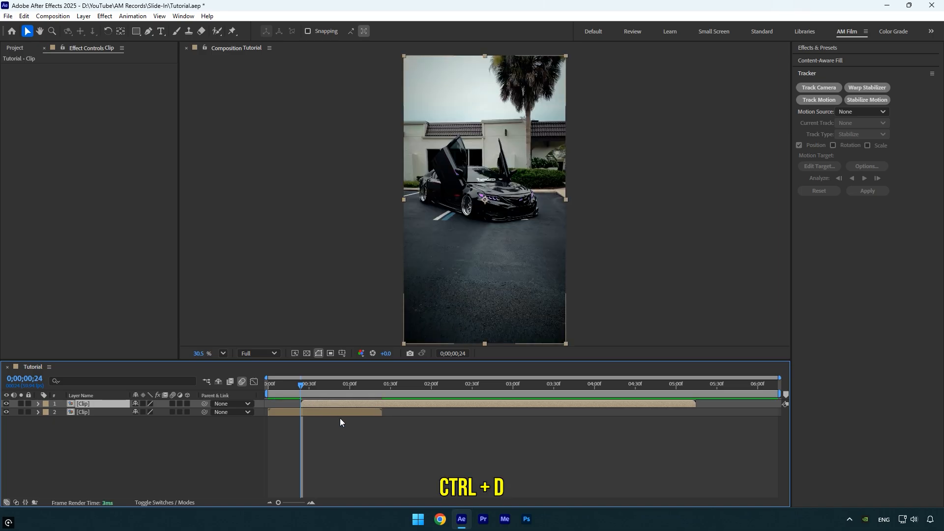
key("ctrl+d")
type("Roto")
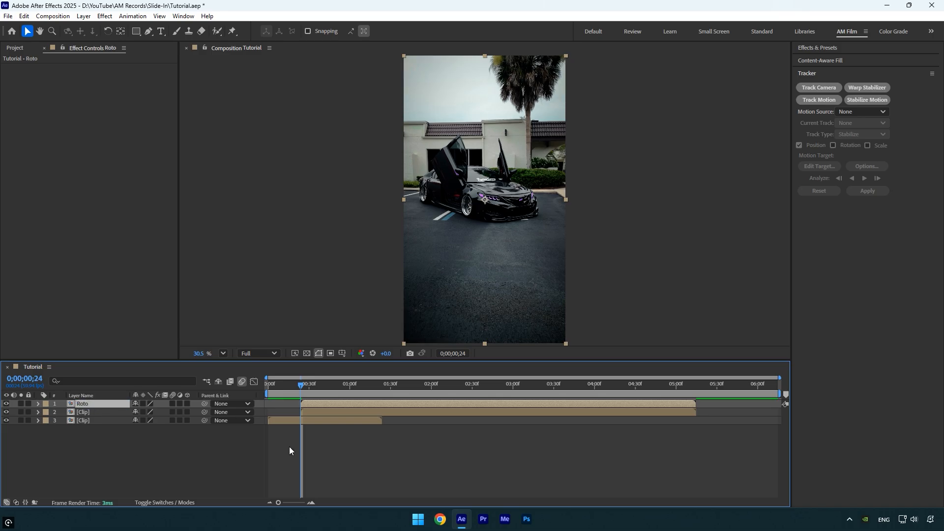
key("ctrl+shift+d")
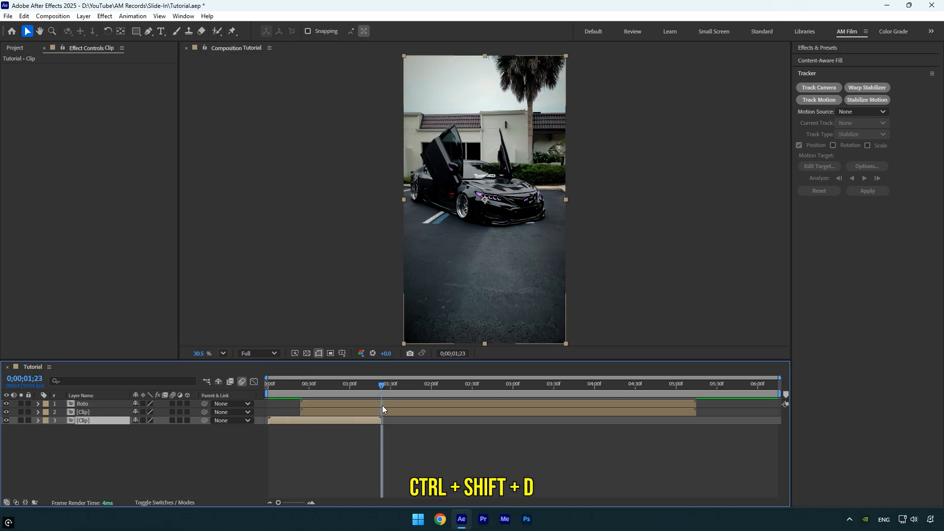
key("ctrl+shift+d")
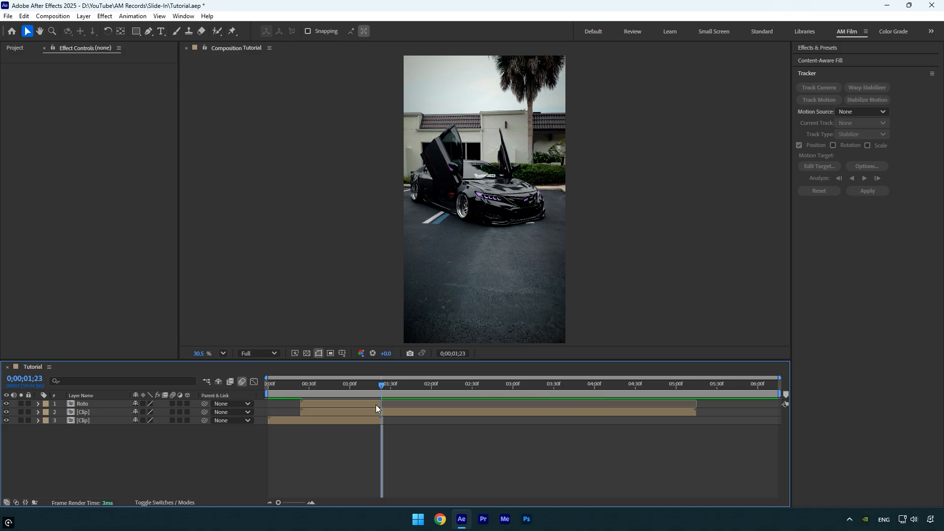
- Paint a Roto Brush matte over the car on the Roto layer, freeze it, and return to the composition
left_click(82, 403)
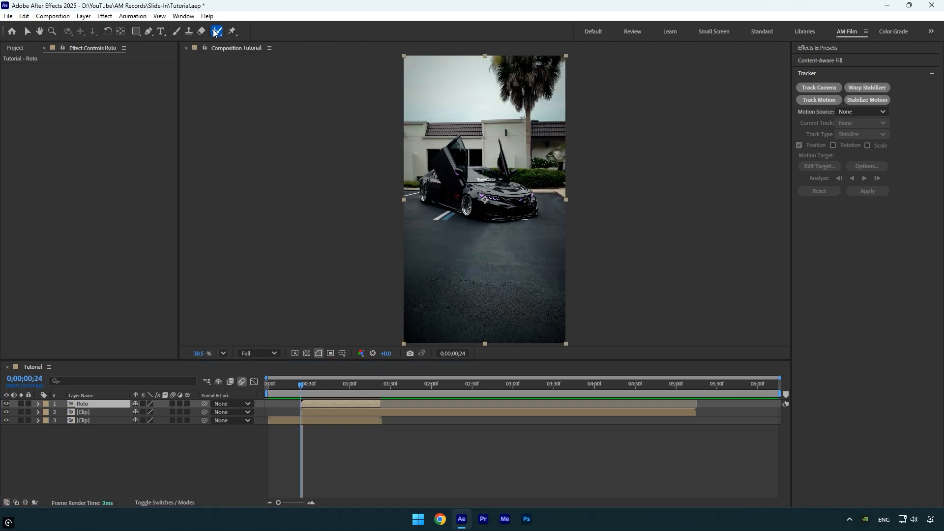
double_click(83, 403)
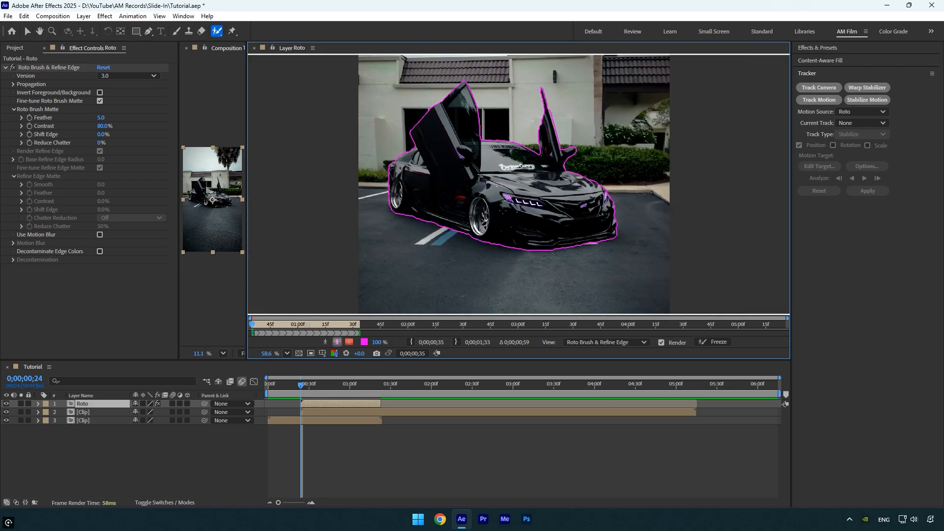
left_click(718, 342)
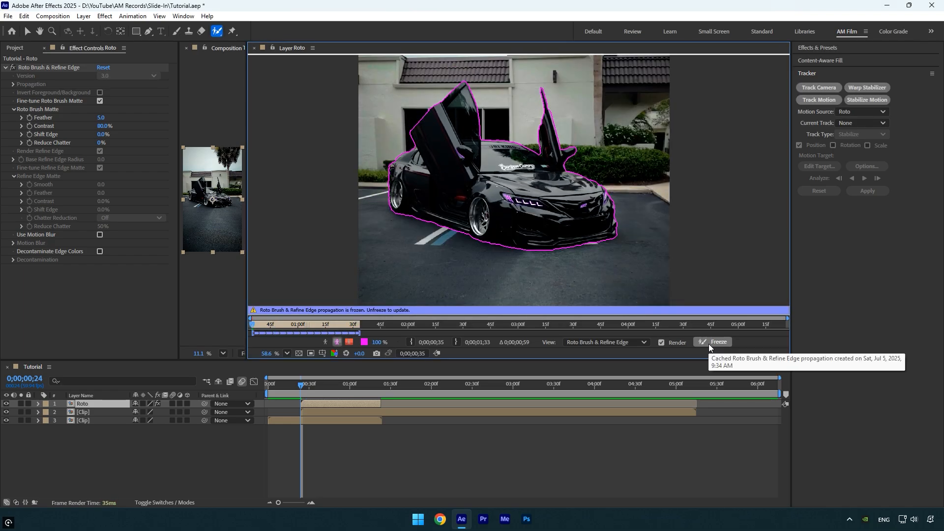
left_click(231, 48)
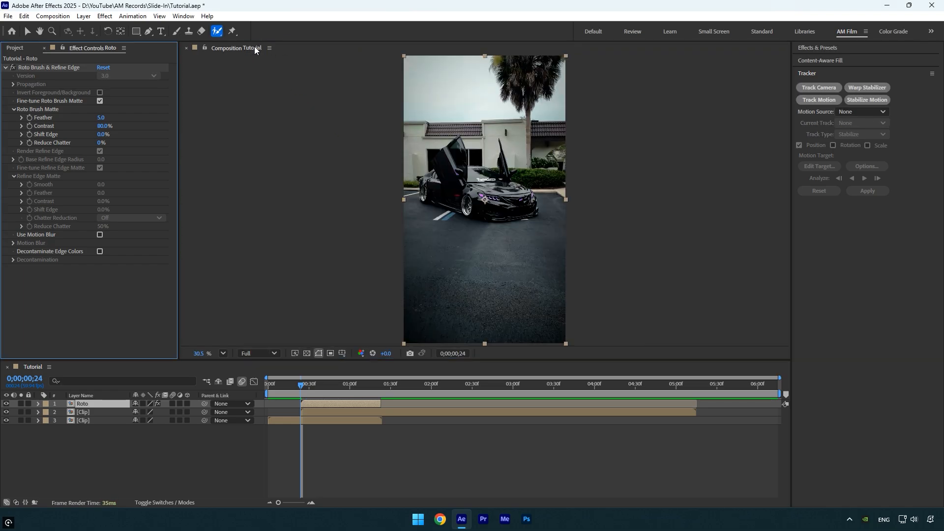
- Keyframe the middle clip's opacity from 0% at 1;04 to 100% near 1;23
left_click(27, 31)
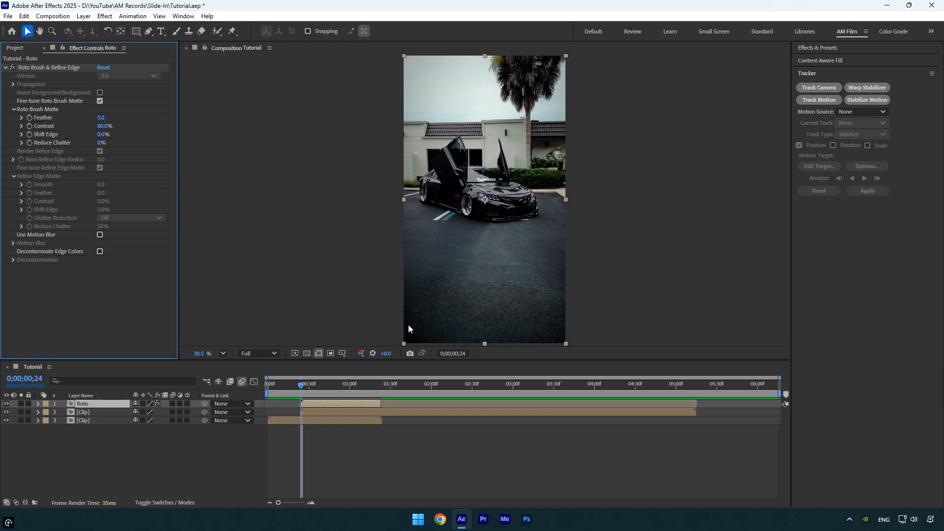
left_click(83, 412)
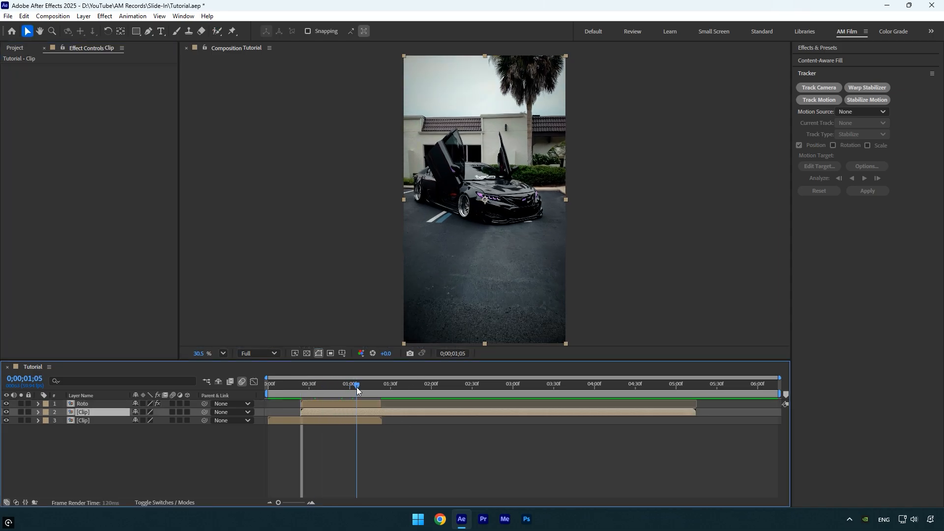
left_click(355, 383)
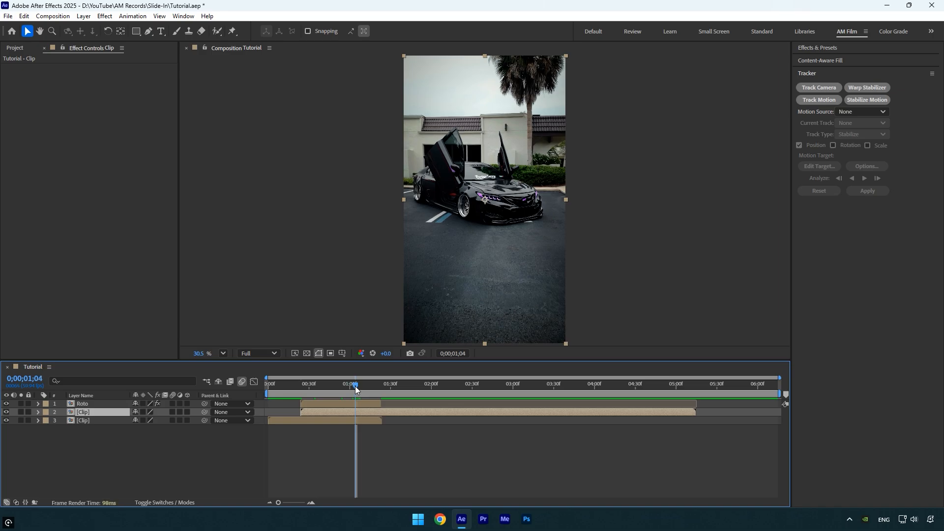
left_click(37, 412)
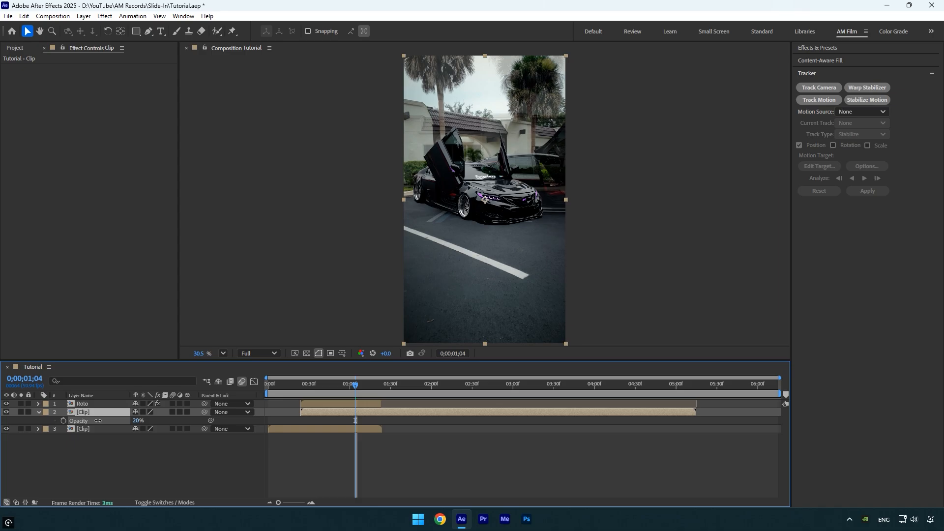
left_click(63, 421)
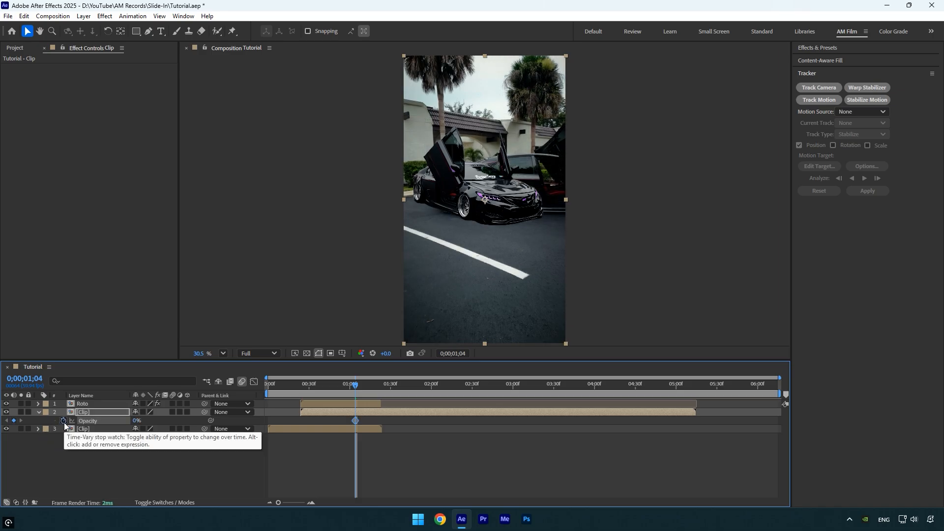
mouse_move(379, 437)
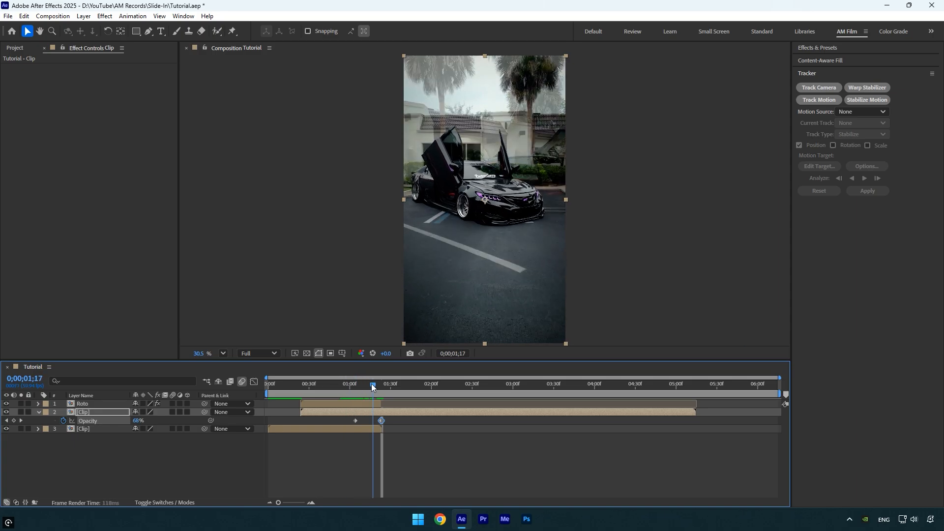
mouse_move(372, 386)
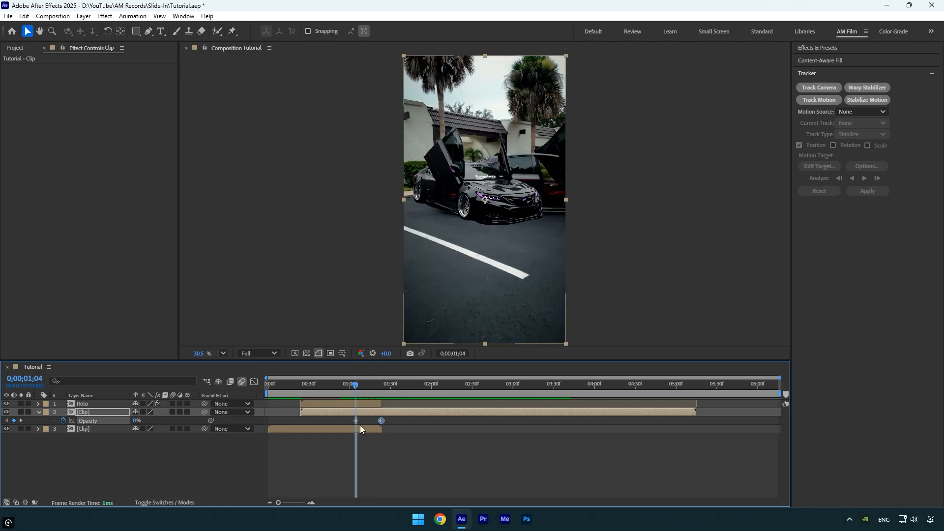
left_click(82, 403)
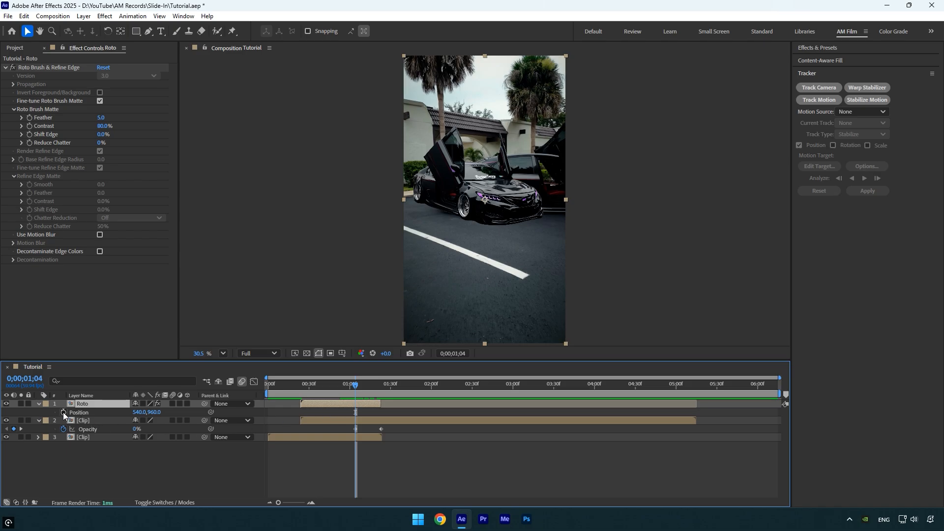
- Keyframe Roto's Position between -403 at 0;24 and 540,960, and apply Easy Ease
left_click(304, 386)
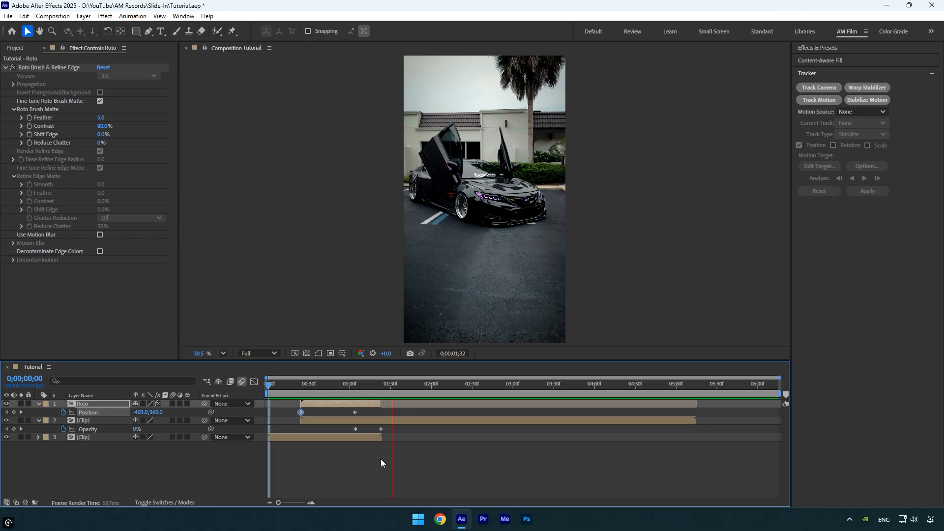
left_click(346, 383)
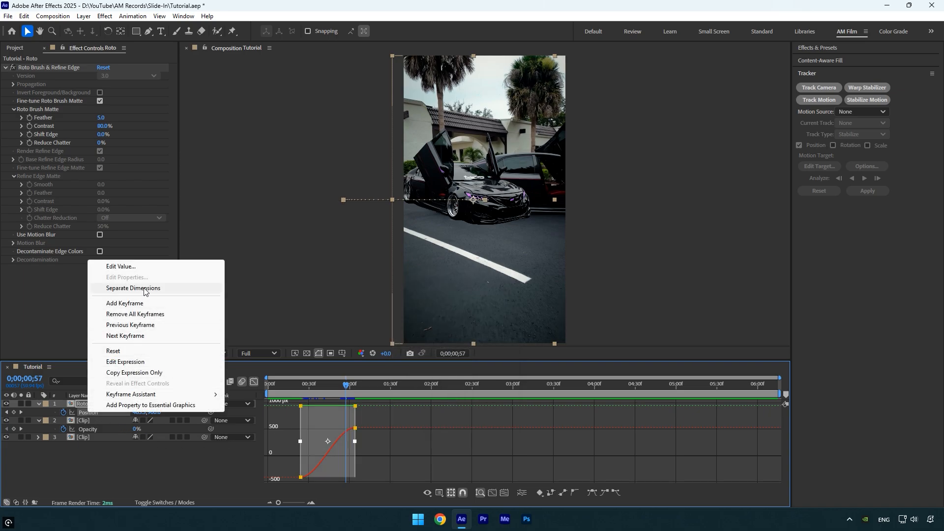
- Separate Roto's Position into X and Y, and steepen the X Position ease curve
left_click(133, 287)
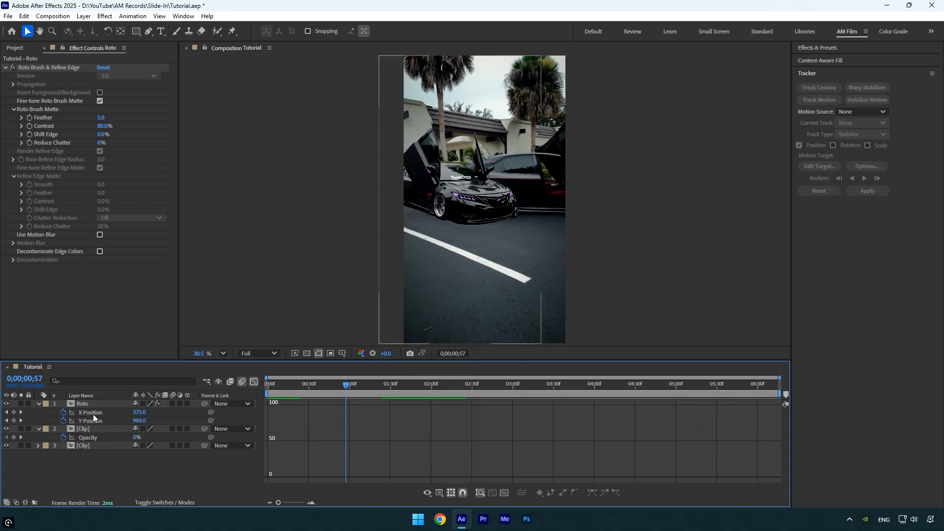
left_click(91, 413)
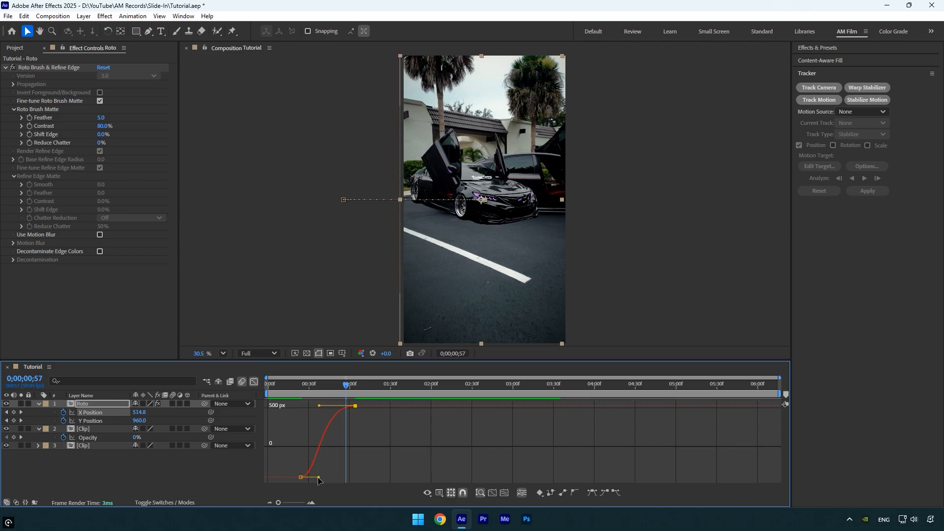
left_click(270, 384)
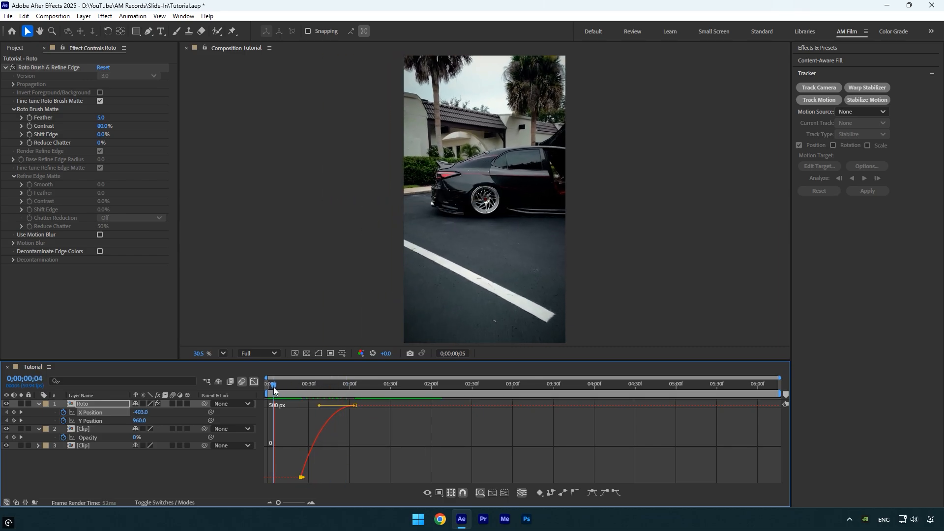
left_click(304, 390)
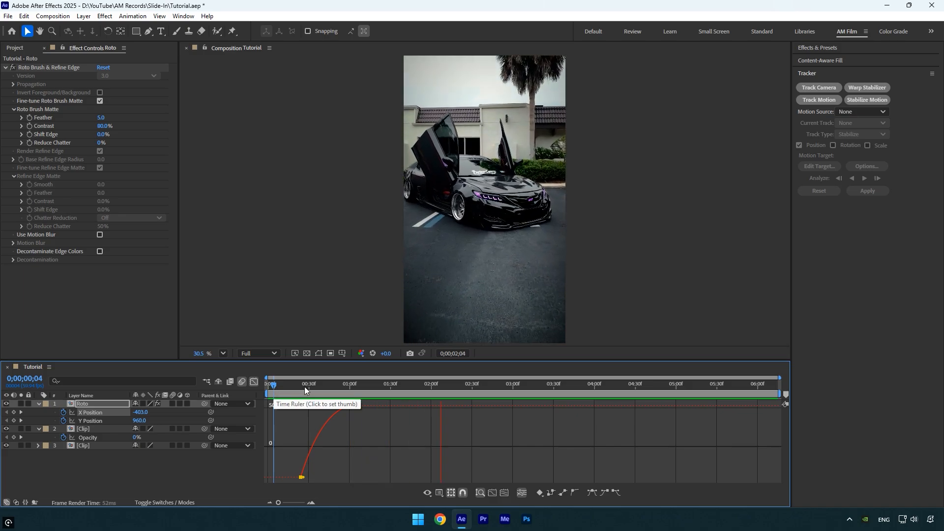
- Close the Graph Editor, enable motion blur on Roto and the composition, and preview the transition
left_click(313, 383)
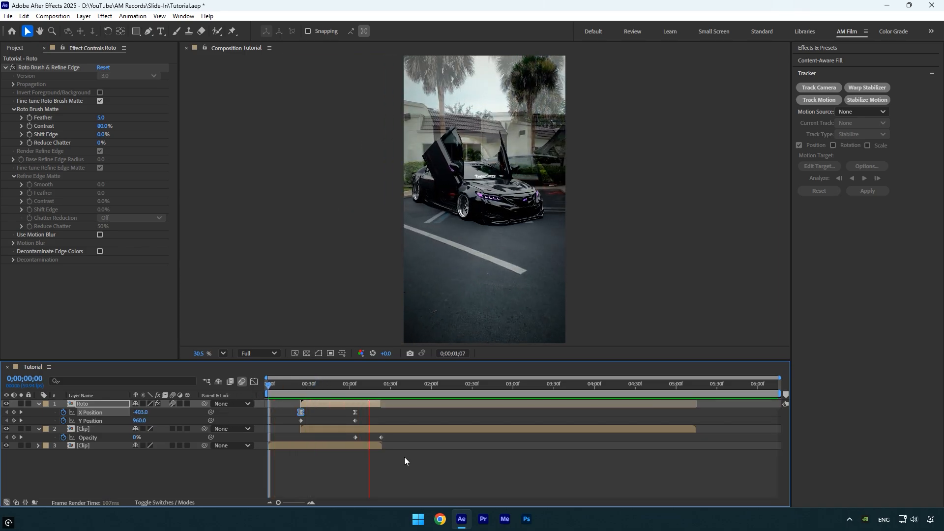
left_click(416, 383)
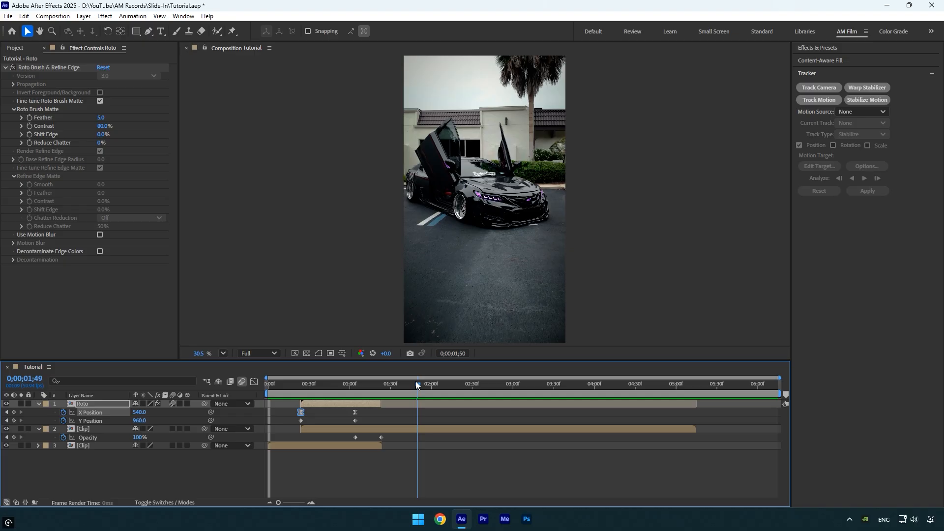